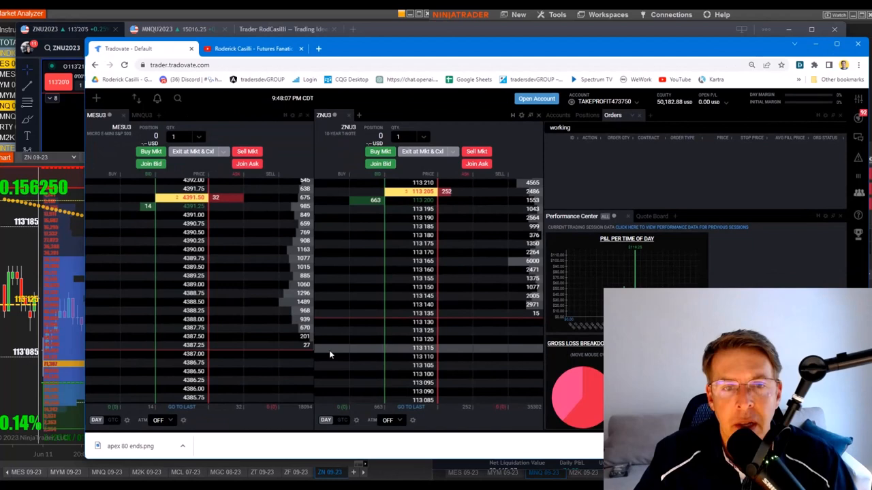
Step: Bring the channel's YouTube Community page forward, showing the 80%-off Apex sale post
click(252, 49)
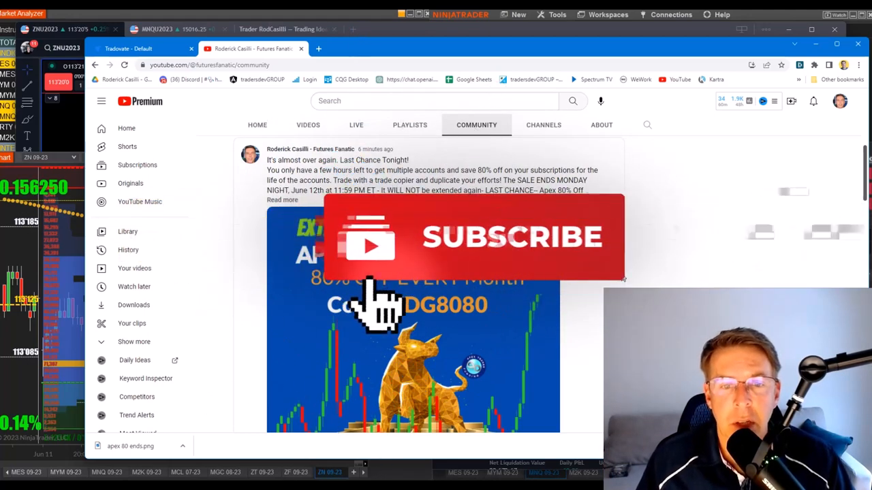
Step: Get Chrome out of the way so the NinjaTrader ZN 09-23 30-minute chart shows
click(476, 237)
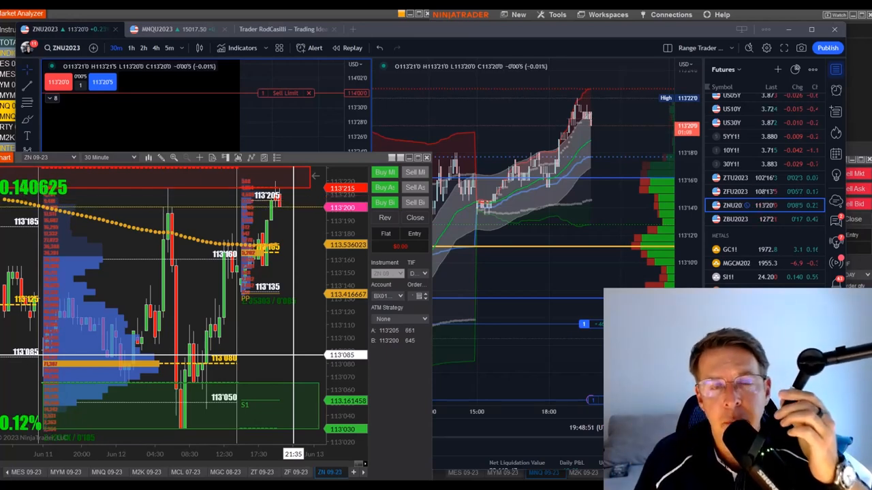
mouse_move(397, 406)
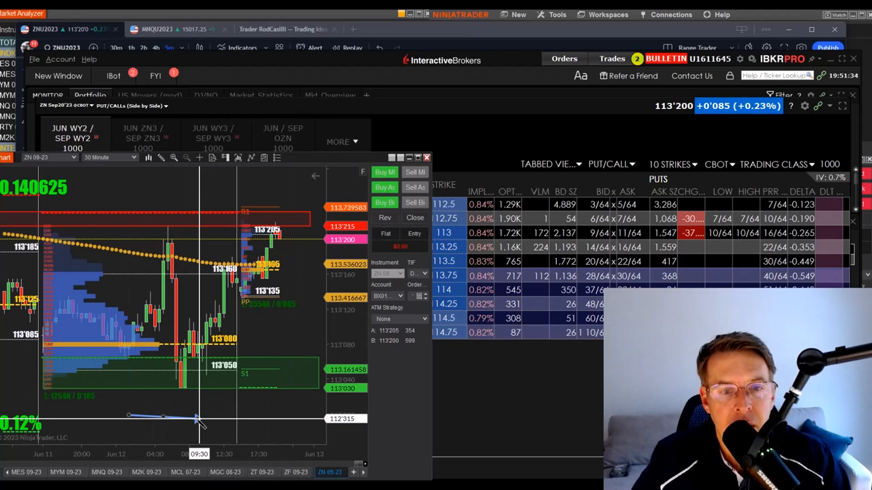
Step: Extend the blue arrow line across the 113'000 level and compress the chart's price range
drag(196, 416, 310, 416)
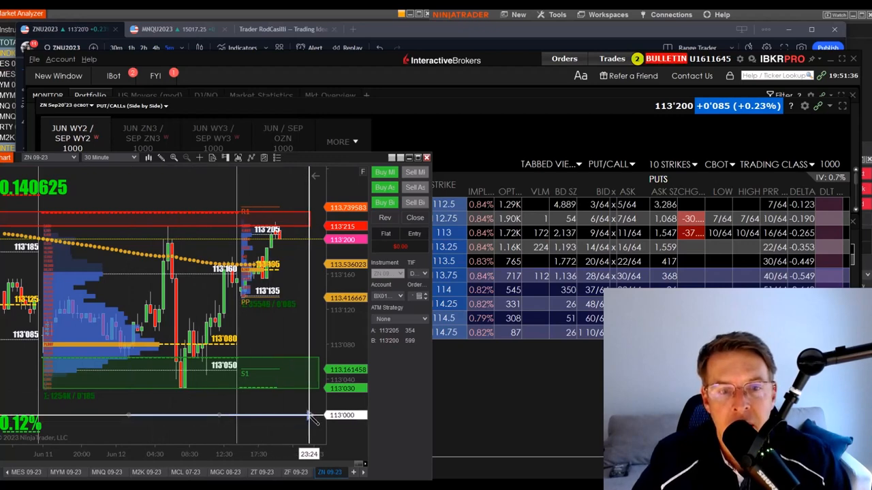
click(160, 158)
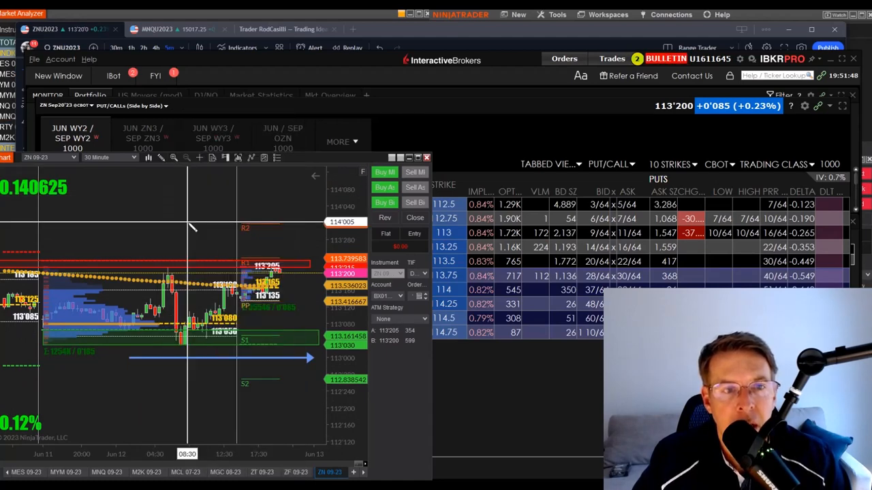
mouse_move(108, 231)
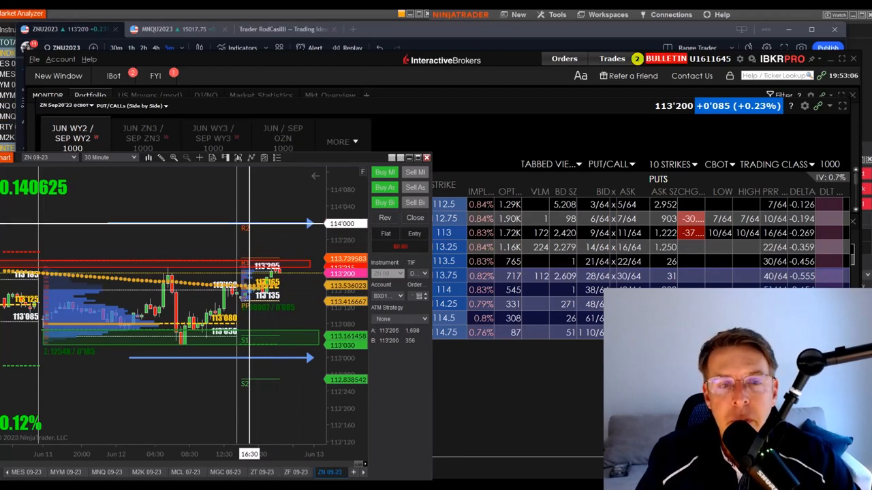
mouse_move(275, 280)
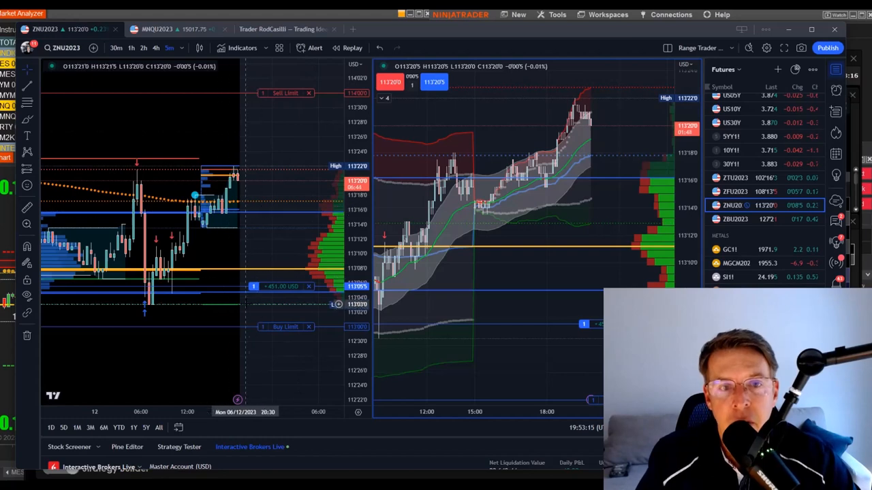
mouse_move(307, 272)
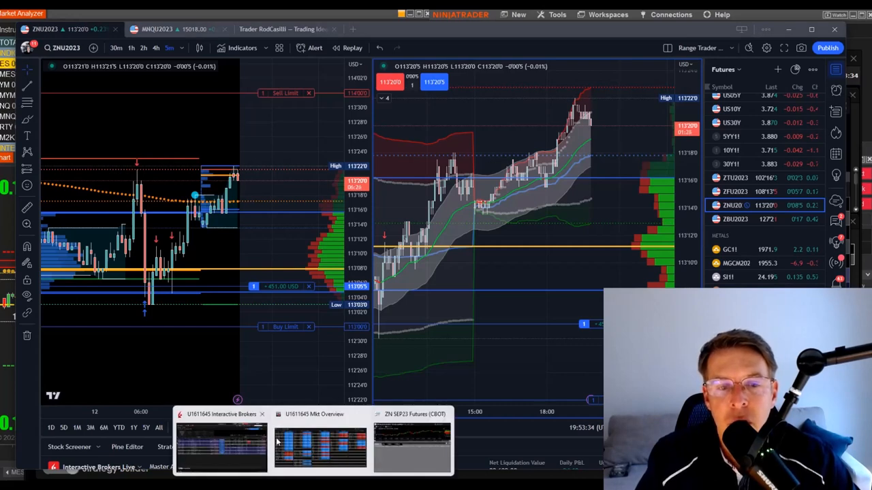
Step: Bring the Interactive Brokers ZN options chain window to the front from the taskbar
click(320, 442)
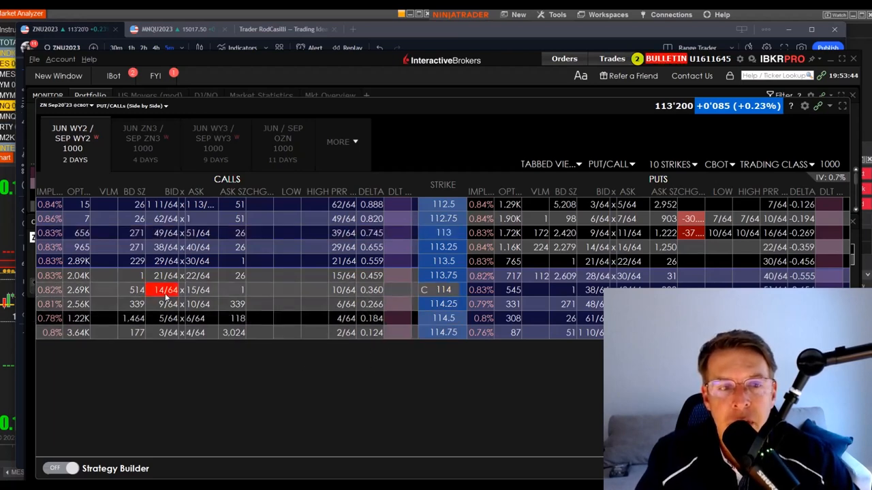
mouse_move(529, 220)
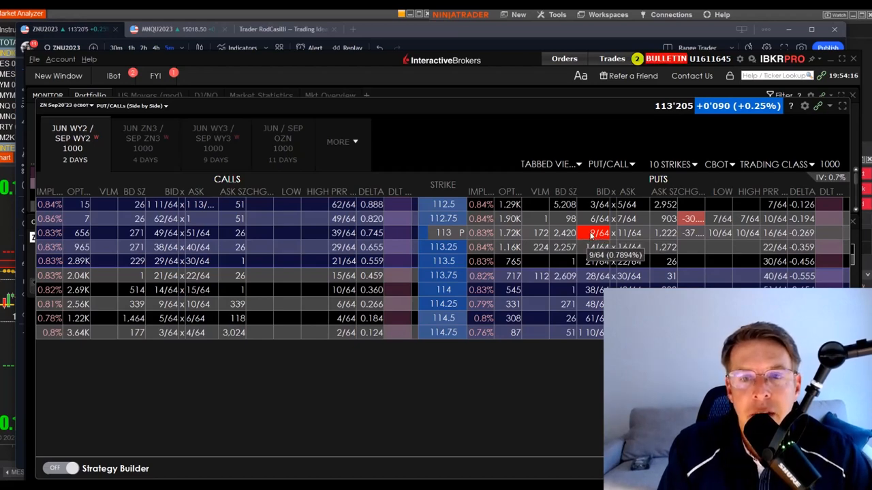
mouse_move(593, 239)
text(cal)
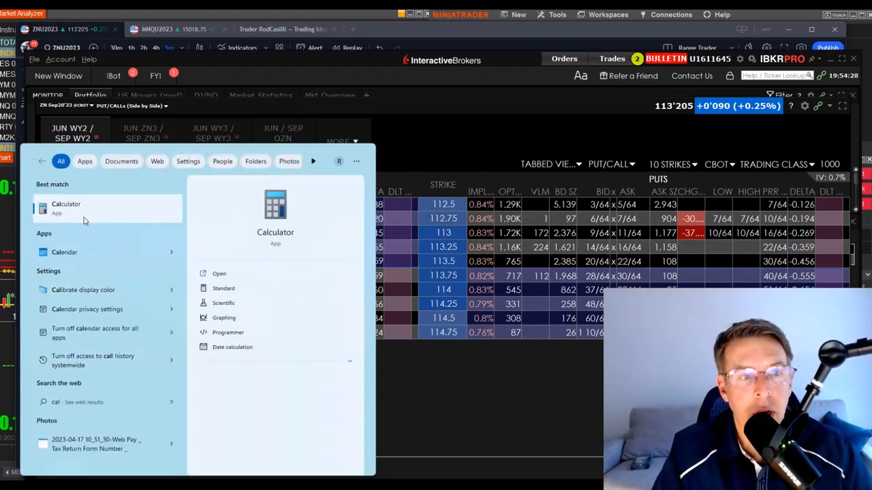
Step: Launch Calculator and work out 9 × 15.625 = 140.625
click(66, 207)
text(15.6)
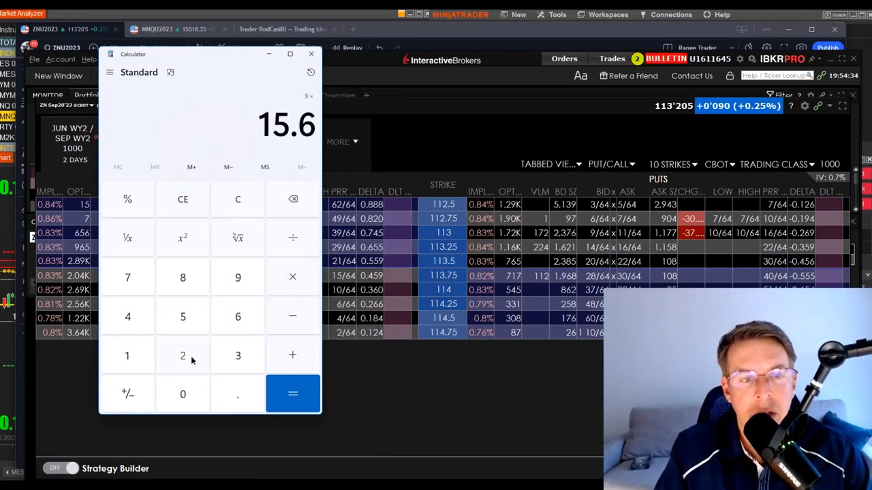
click(292, 394)
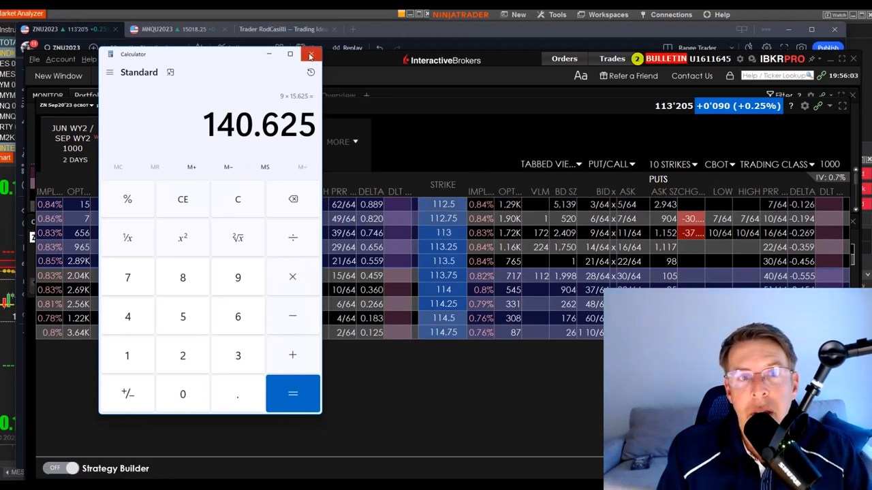
Step: Reopen Calculator via search, work out 14 × 15.625 = 218.75, then close it
click(311, 54)
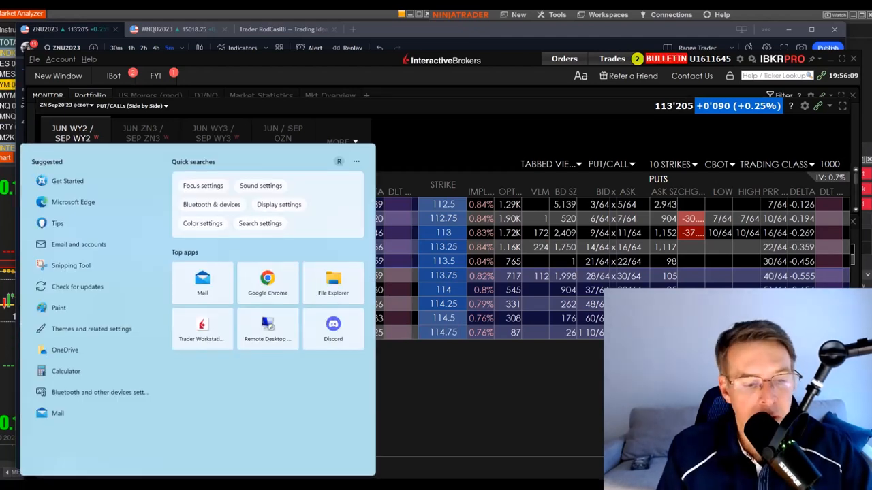
text(cal)
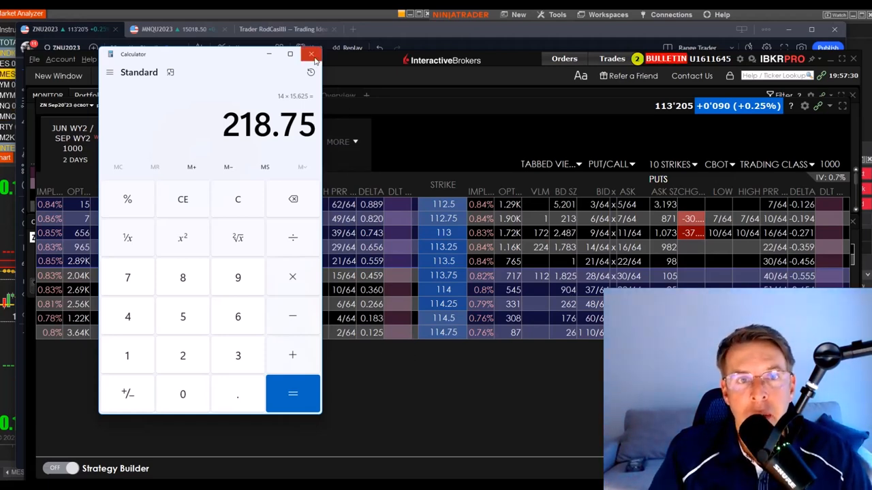
click(310, 54)
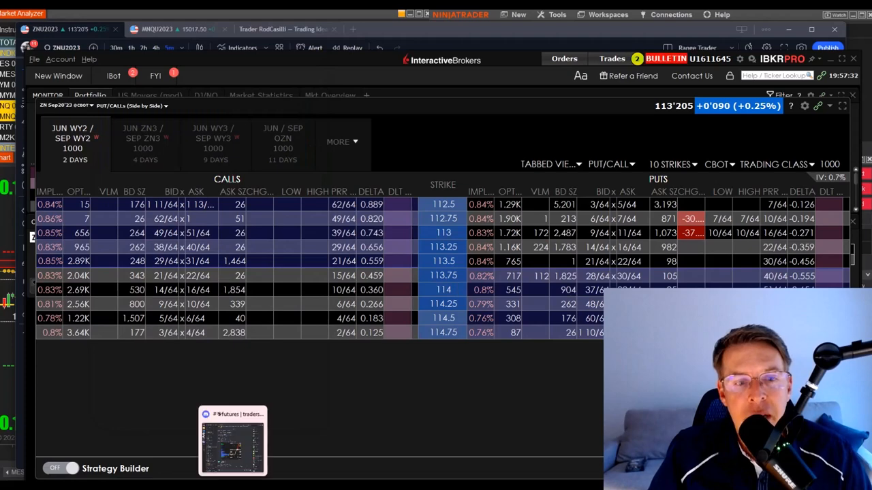